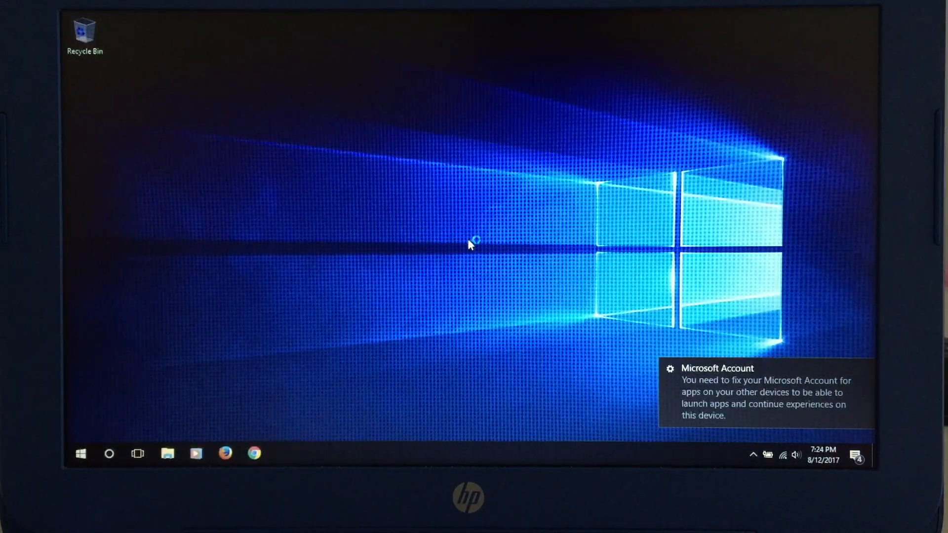
mouse_move(563, 280)
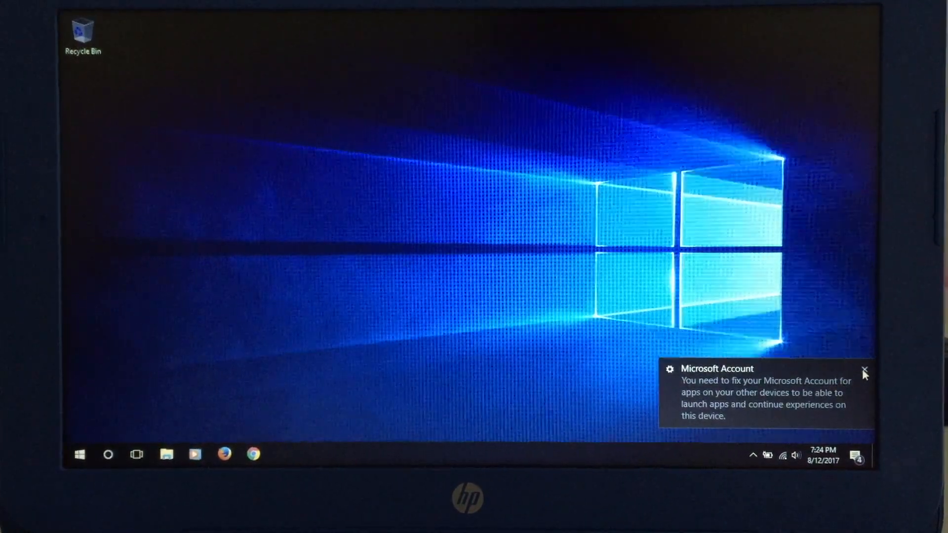
Dismiss the Microsoft Account toast so only the clean desktop and wallpaper remain.
left_click(866, 369)
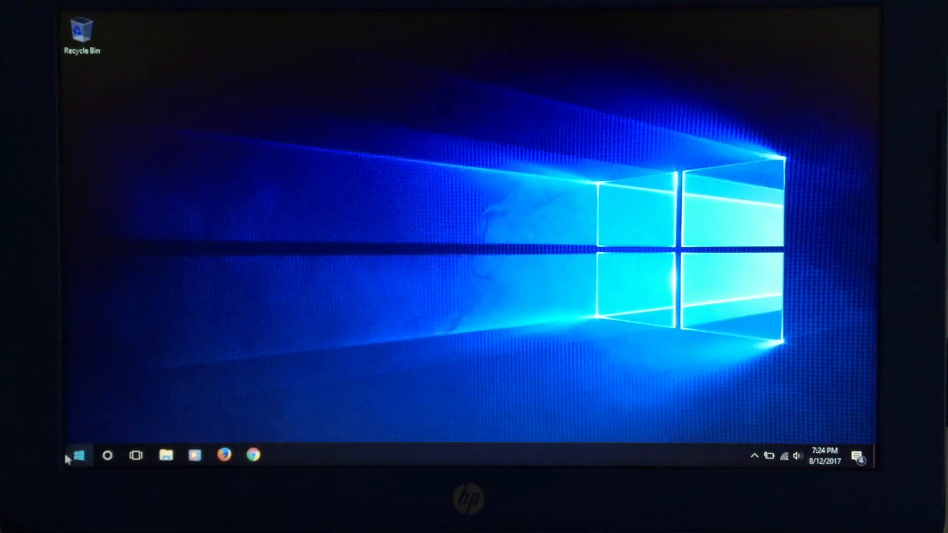
left_click(77, 455)
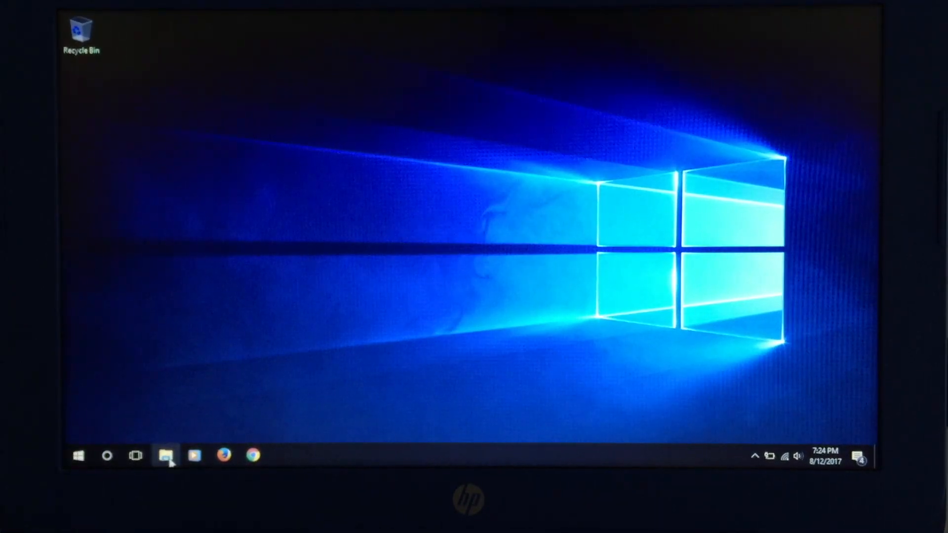
left_click(167, 455)
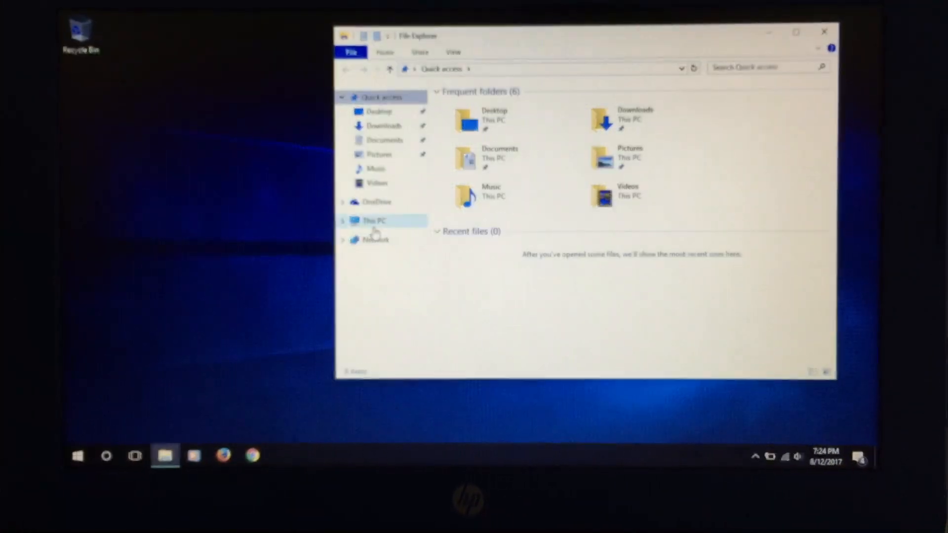
left_click(376, 221)
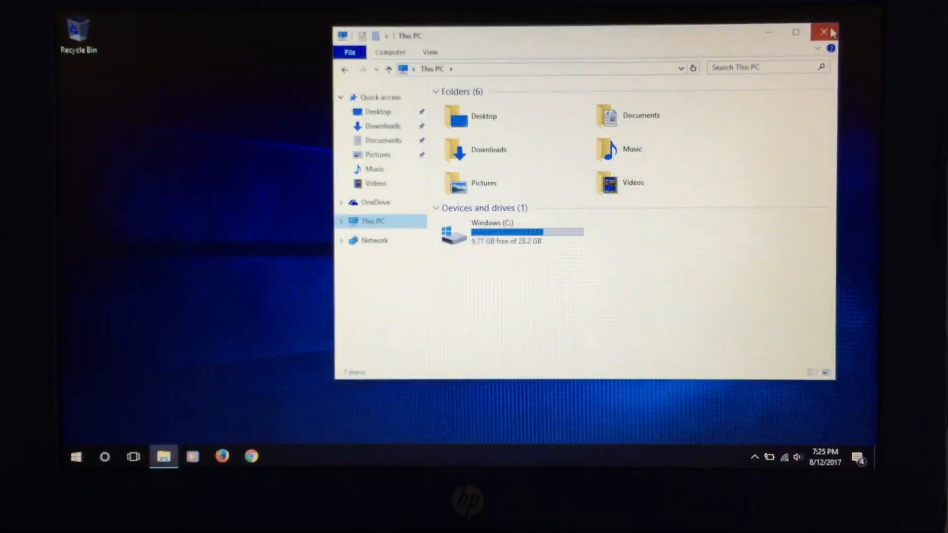
left_click(823, 29)
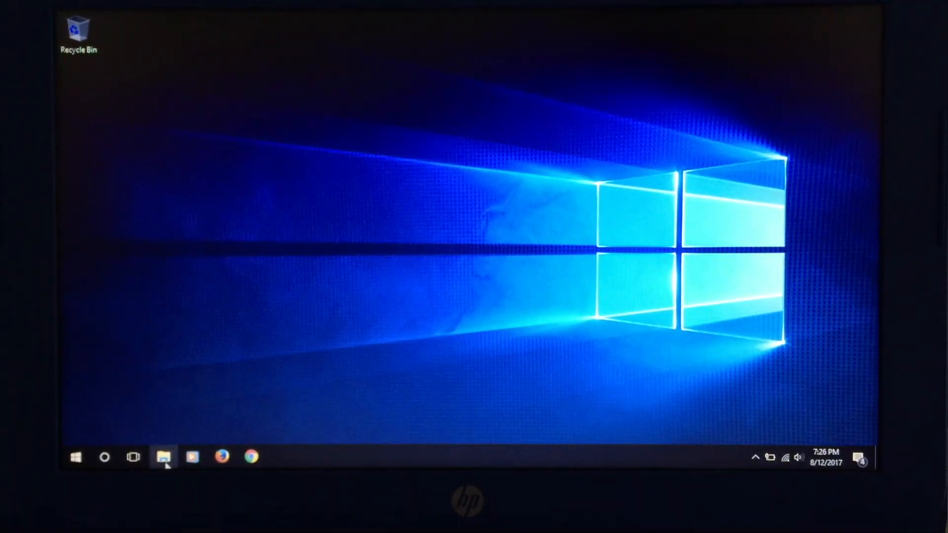
View This PC's System properties (Windows 10 Home, Celeron N2840, 2 GB RAM), then close the window.
left_click(164, 457)
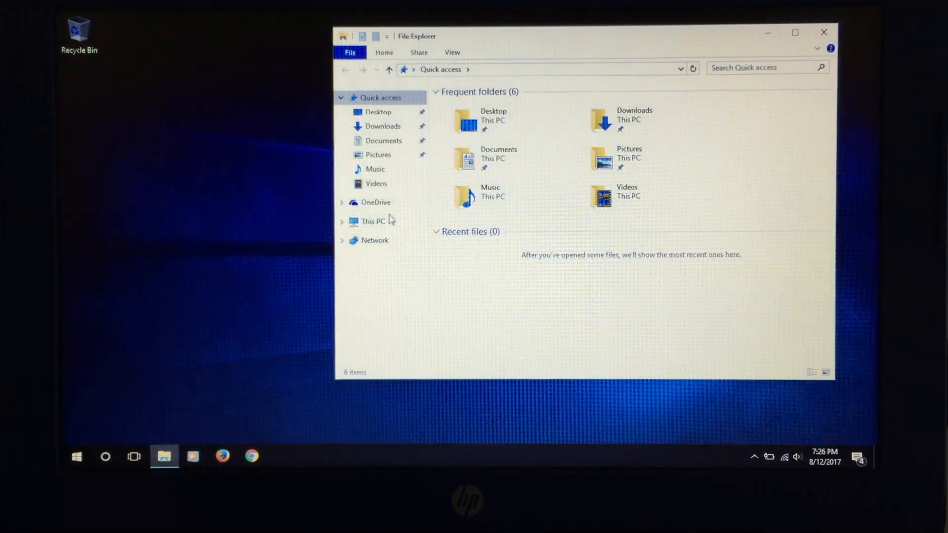
right_click(371, 221)
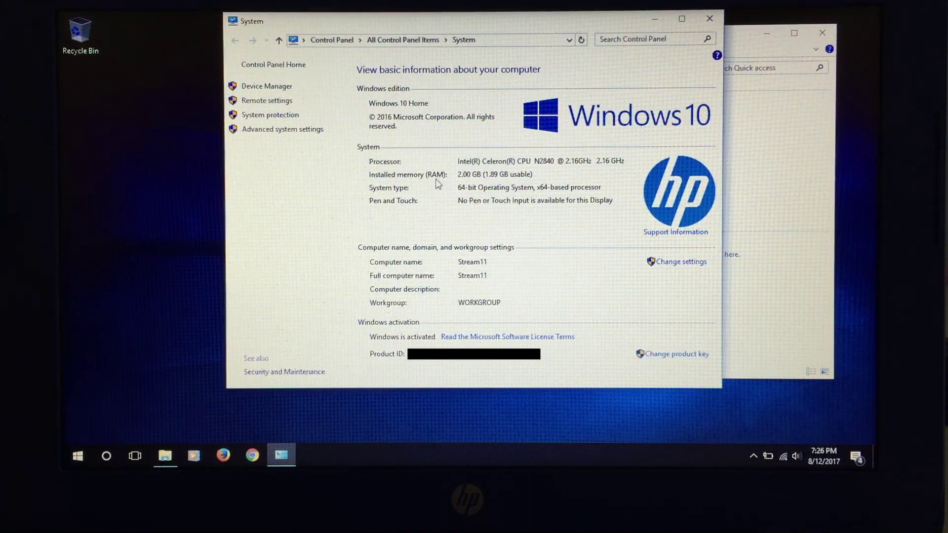
mouse_move(508, 208)
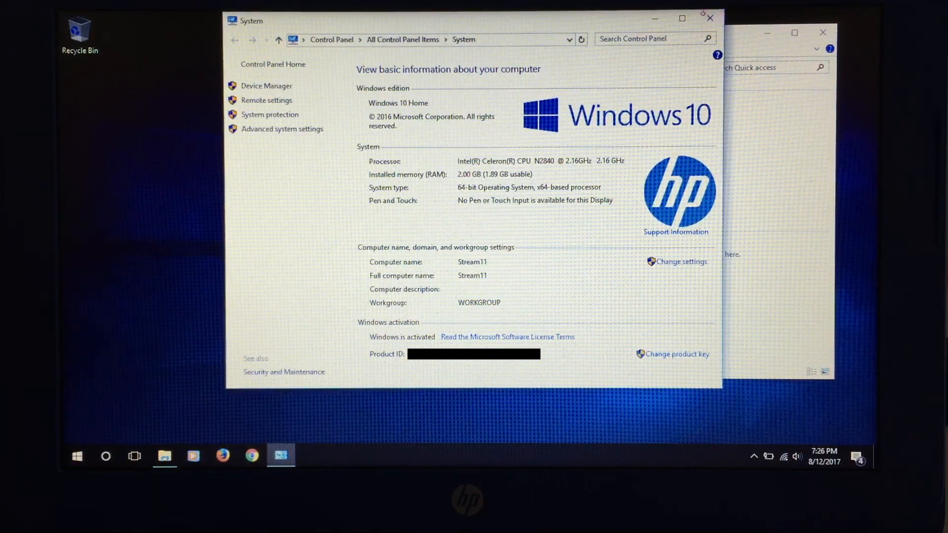
left_click(711, 18)
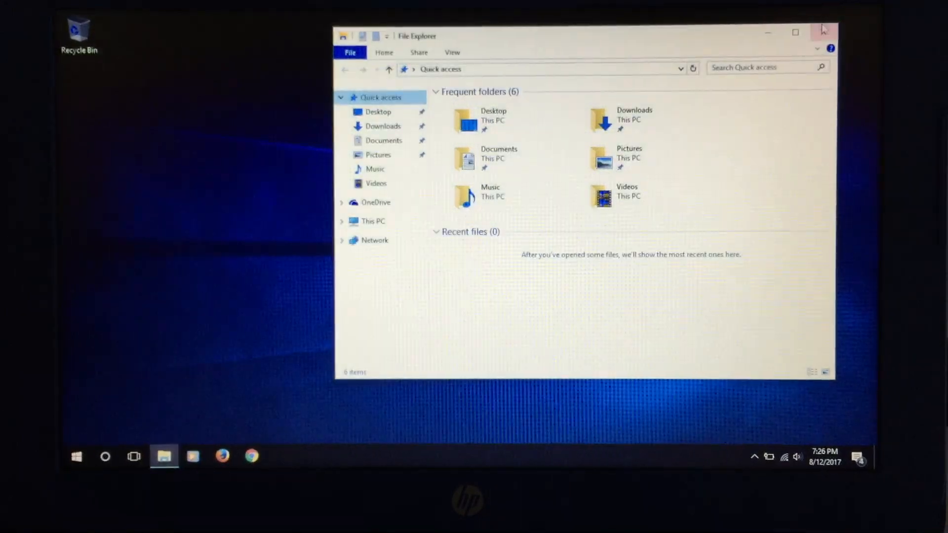
Close File Explorer and launch Firefox from the taskbar.
left_click(822, 28)
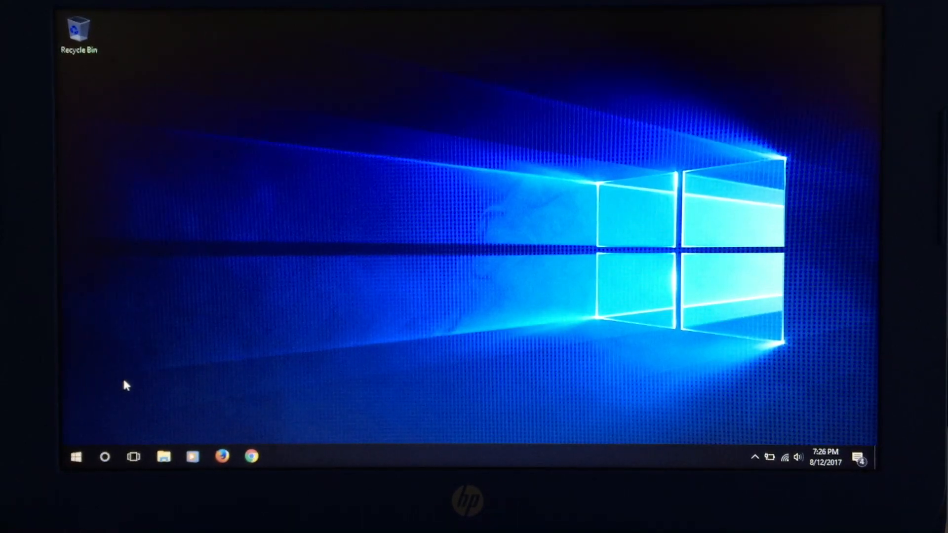
left_click(220, 456)
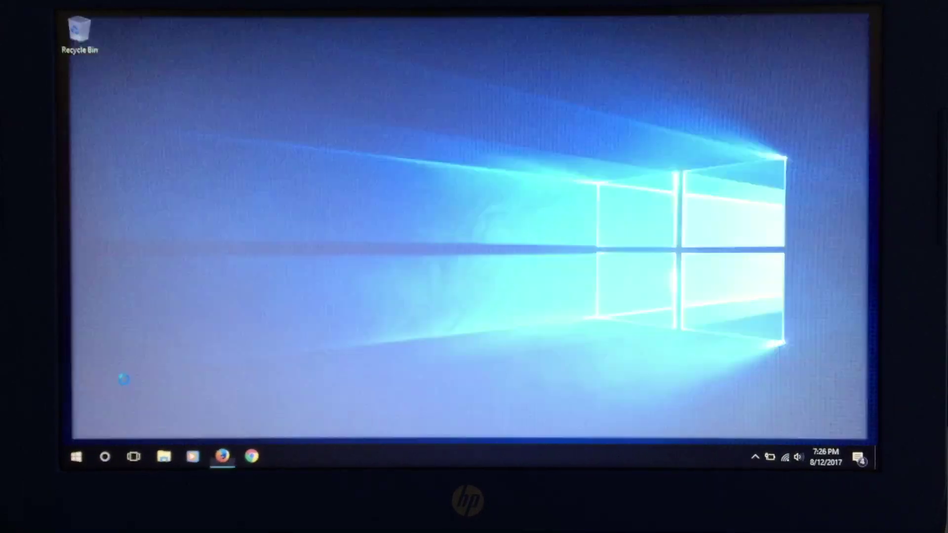
left_click(222, 457)
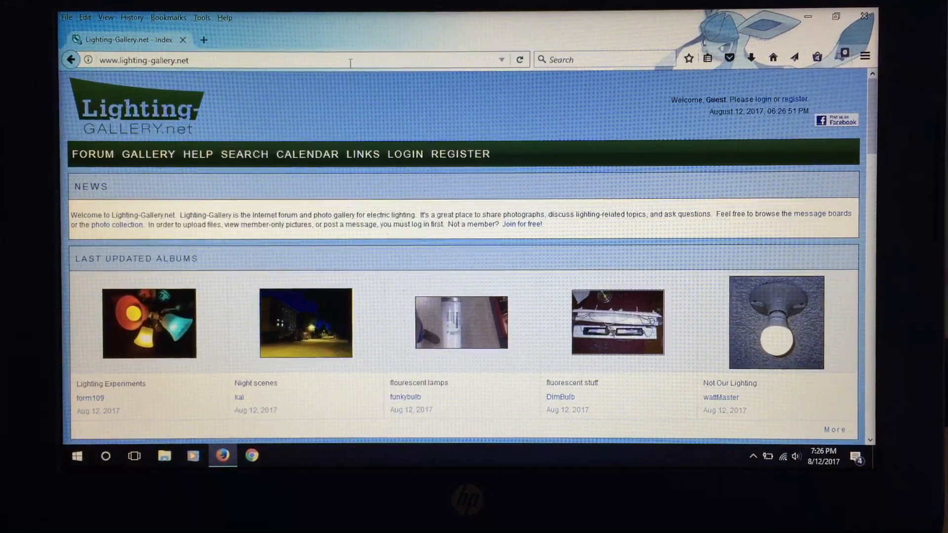
Go to the Lighting-Gallery.net gallery home and browse the Random Recent and Older Files photos.
left_click(148, 154)
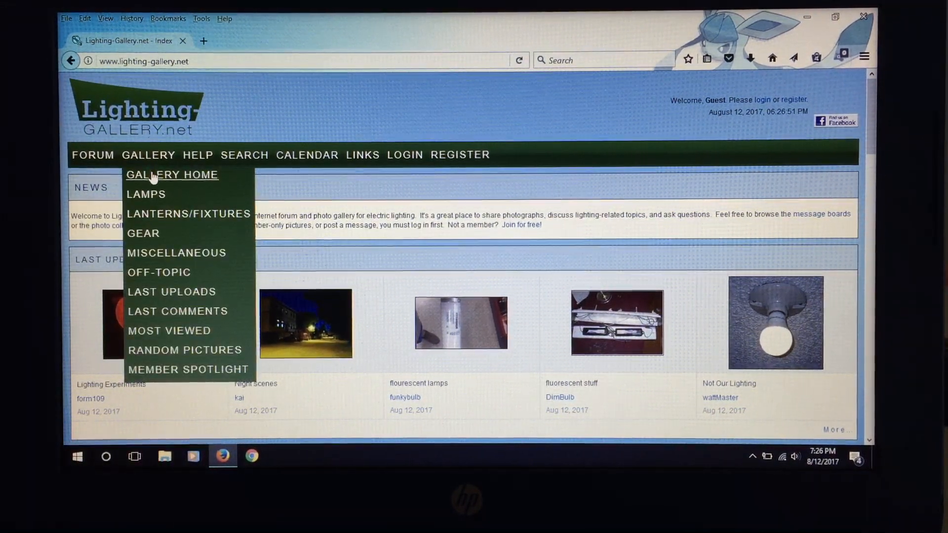
left_click(172, 174)
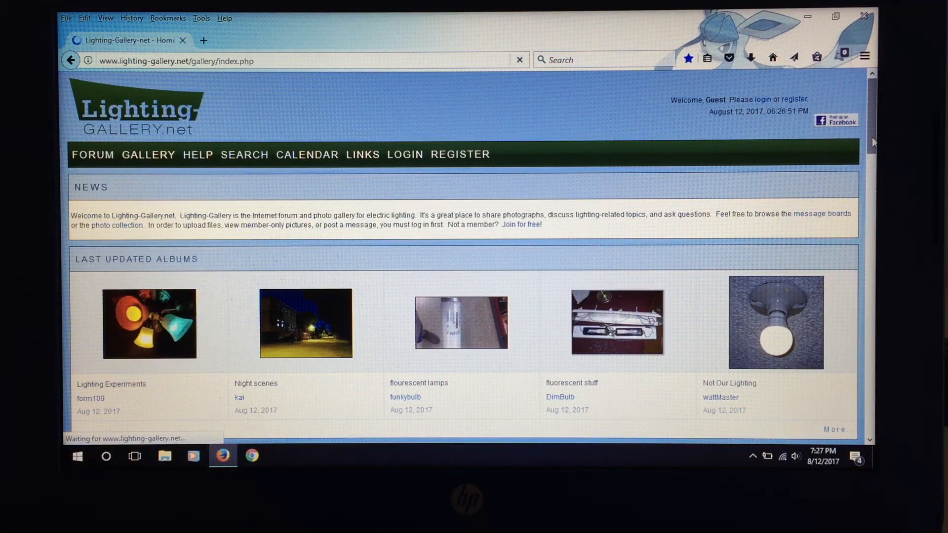
left_click(148, 154)
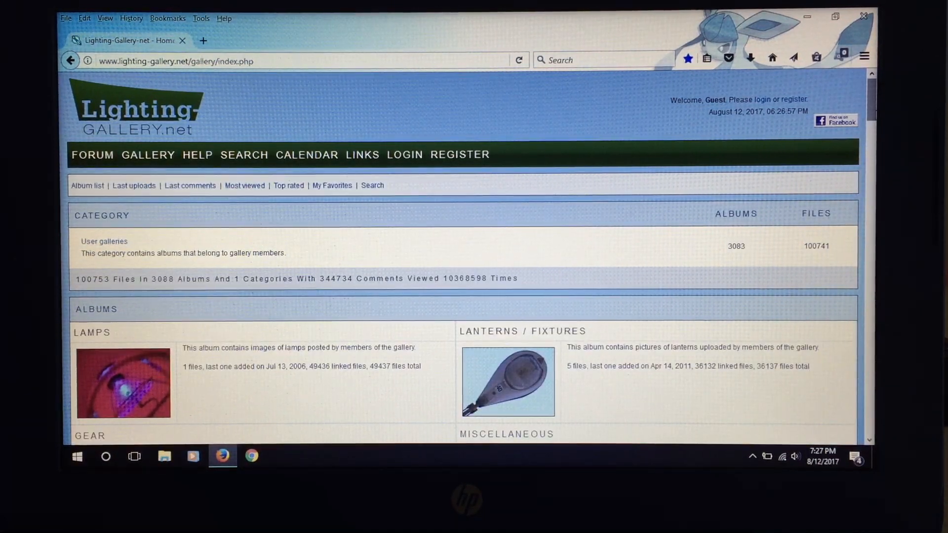
scroll("down", 3)
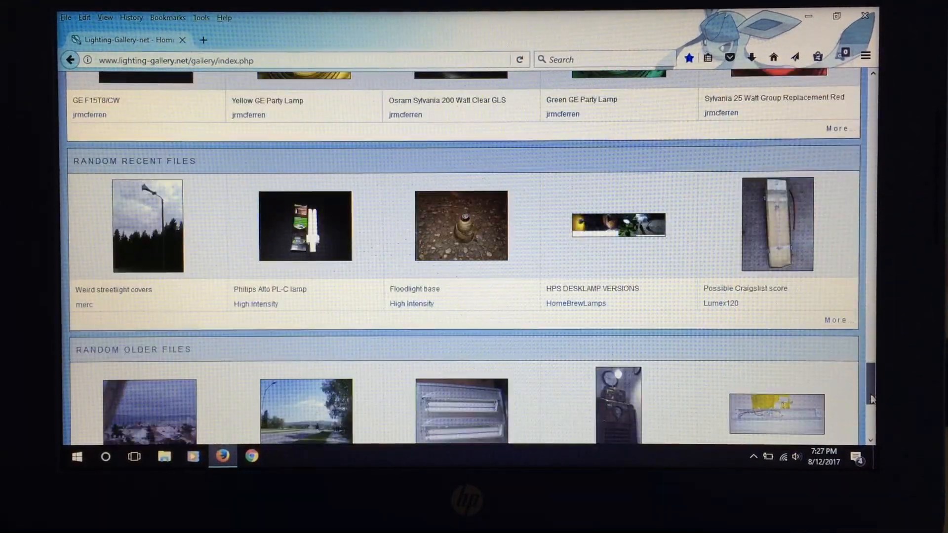
scroll("down", 3)
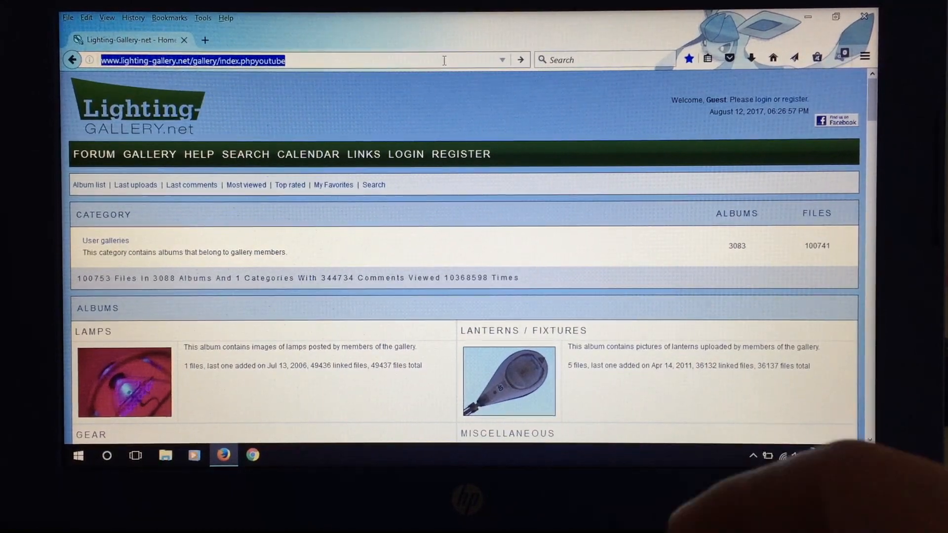
Load youtube.com and dismiss the Avast ransomware pop-up.
type("youtube.com")
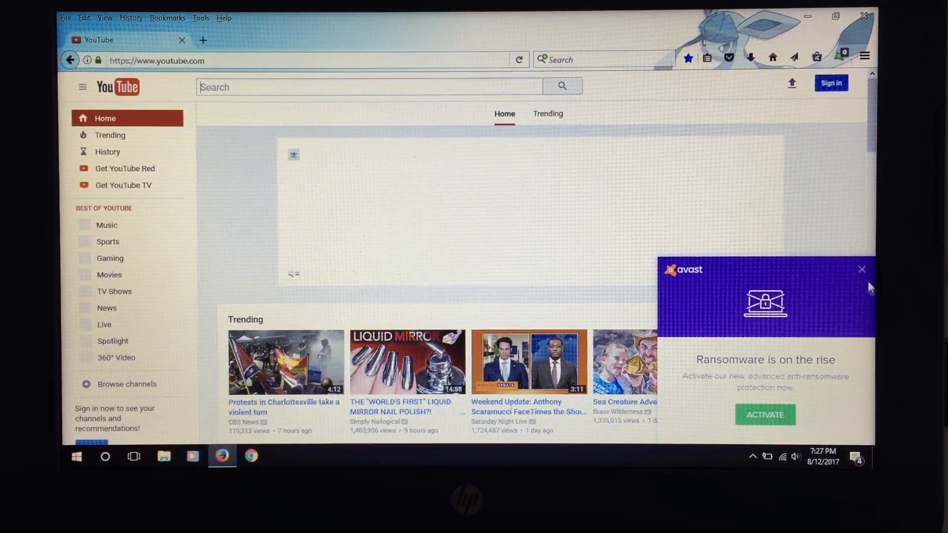
left_click(862, 268)
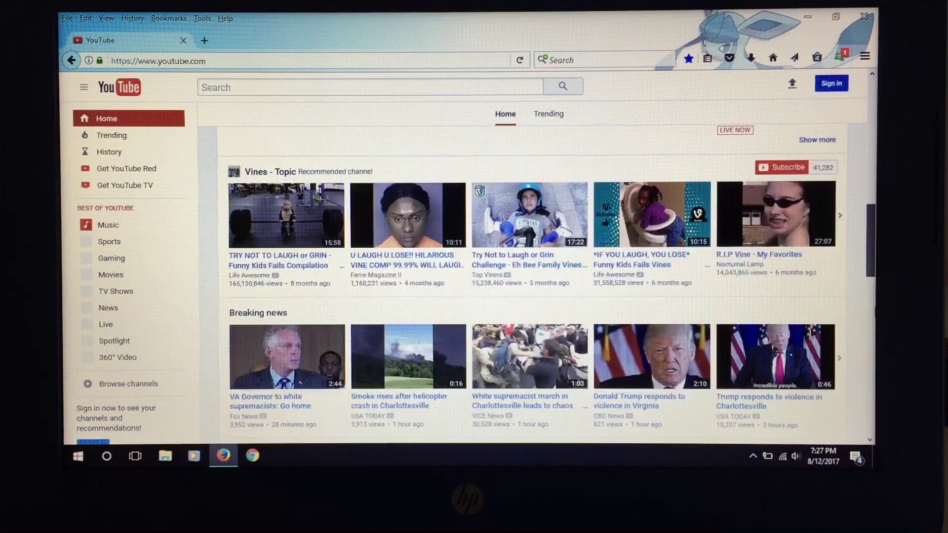
Browse down through the YouTube home feed's trending and recommended video rows.
scroll("down", 3)
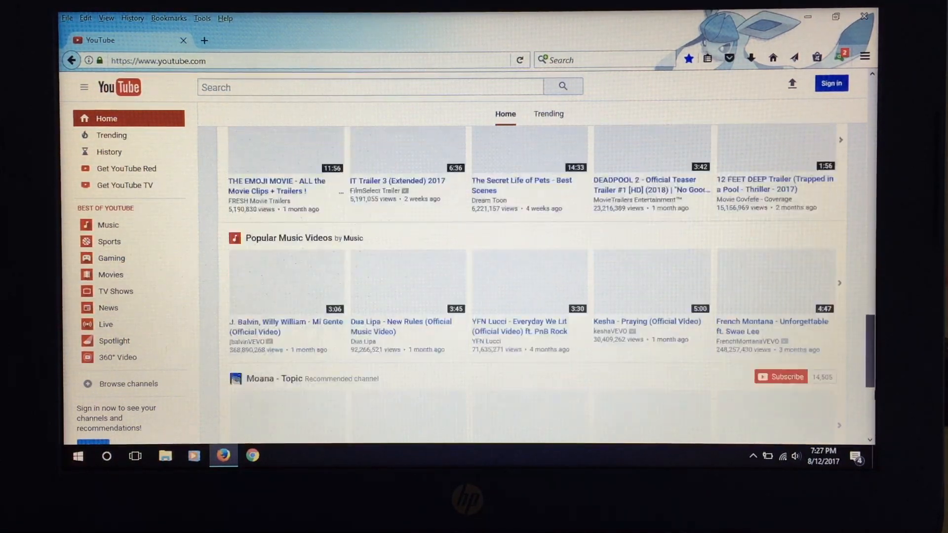
scroll("down", 3)
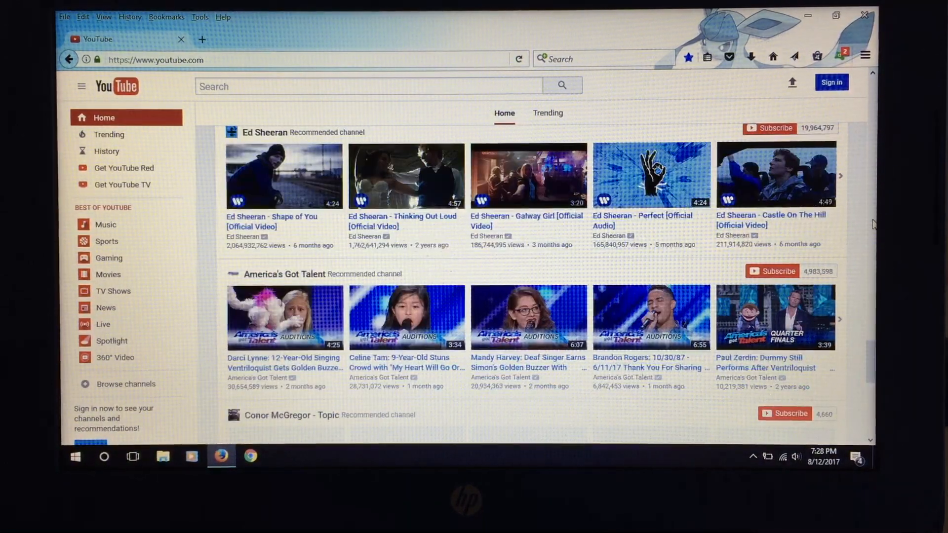
scroll("down", 3)
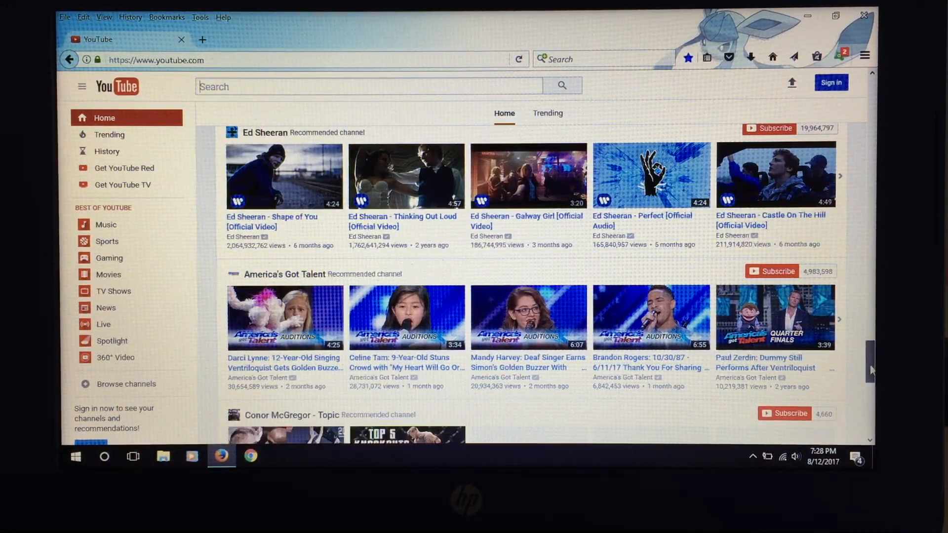
scroll("down", 3)
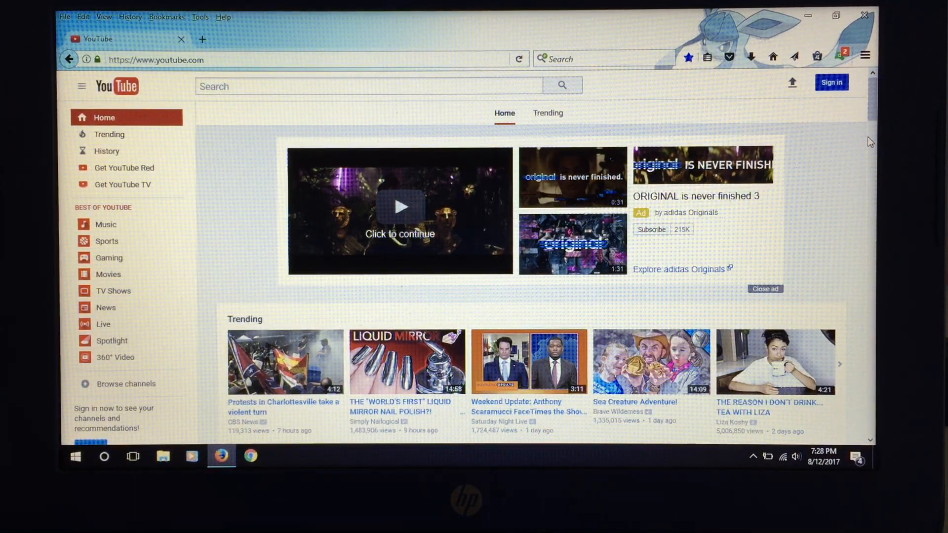
mouse_move(868, 105)
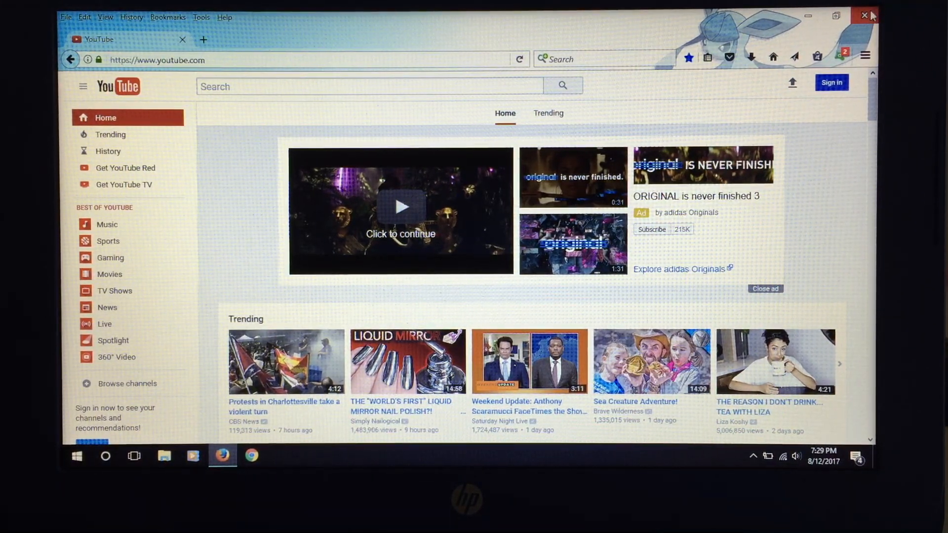
Close Firefox from the YouTube page, leaving the bare Windows desktop.
left_click(862, 14)
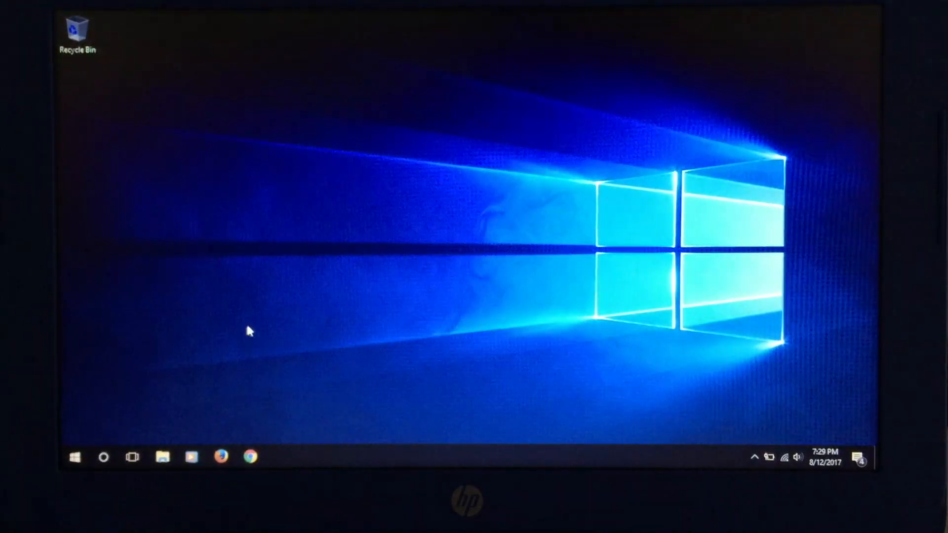
left_click(76, 458)
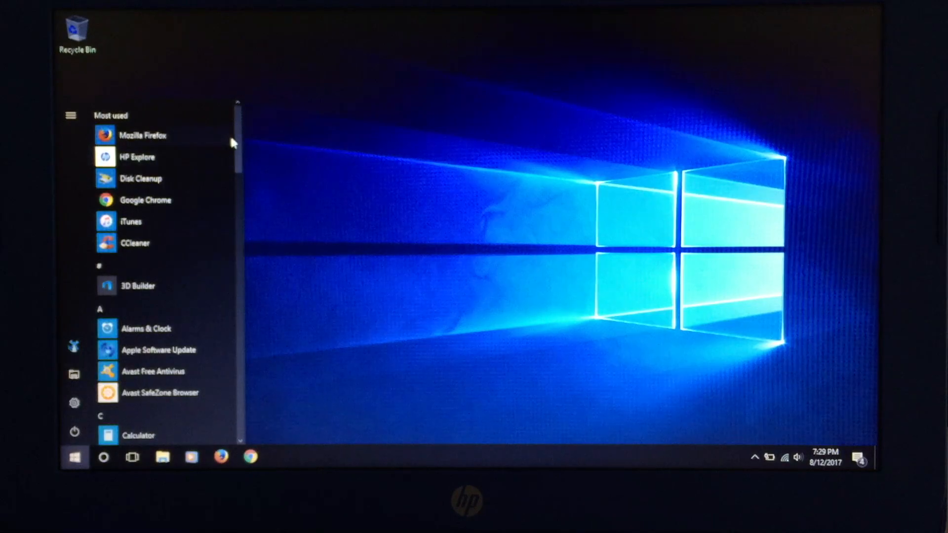
scroll("down", 3)
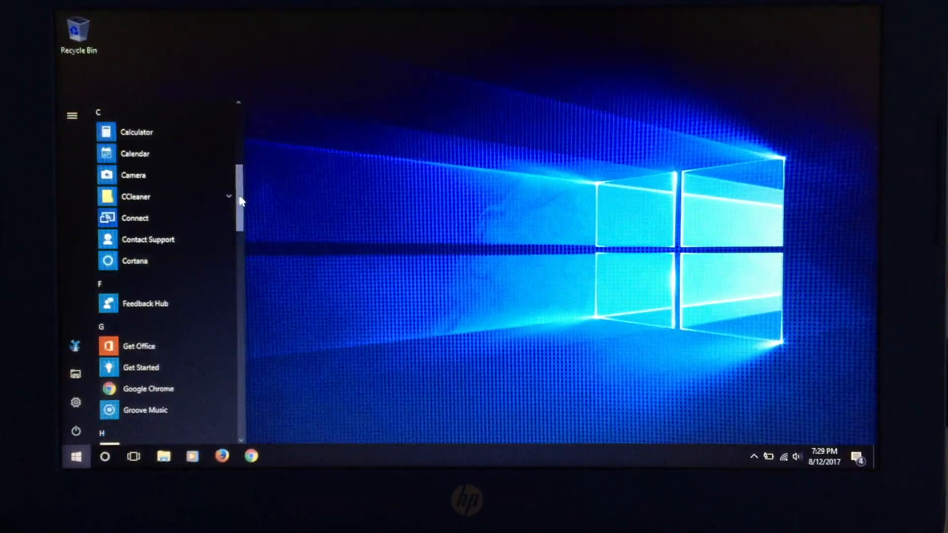
scroll("down", 3)
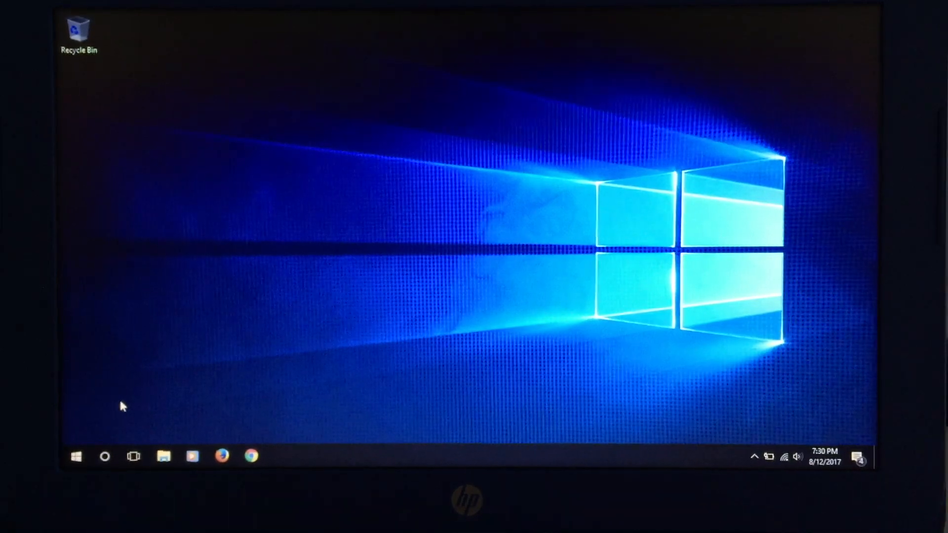
Shut the laptop down via Start > Power > Shut down.
left_click(76, 457)
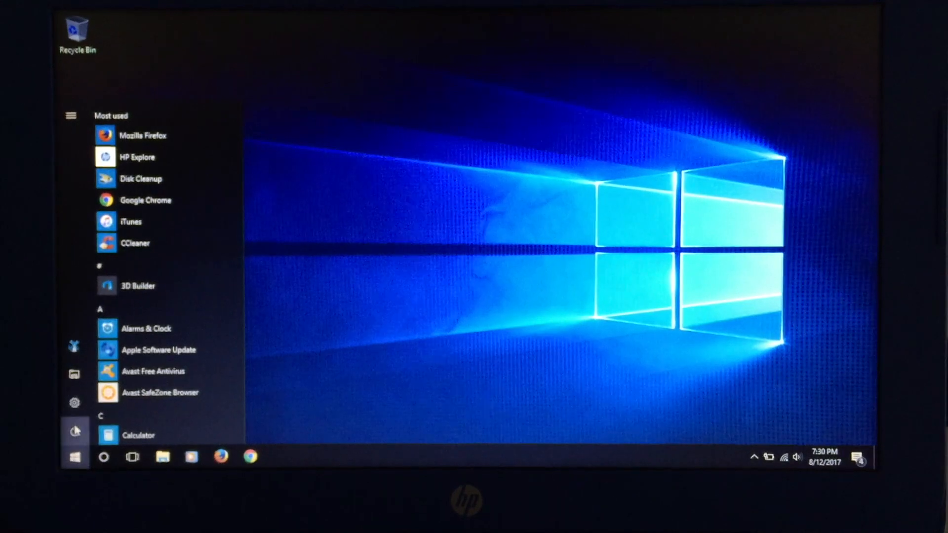
left_click(75, 429)
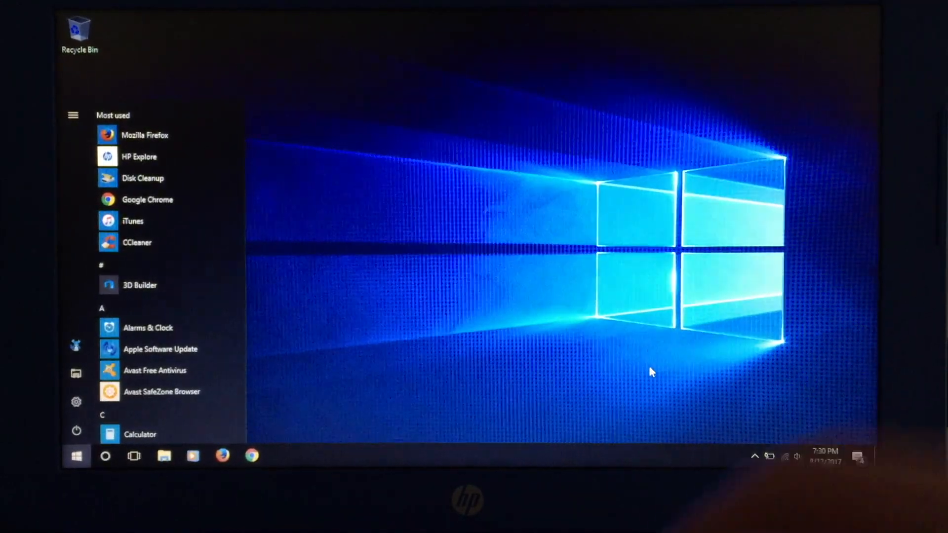
left_click(76, 430)
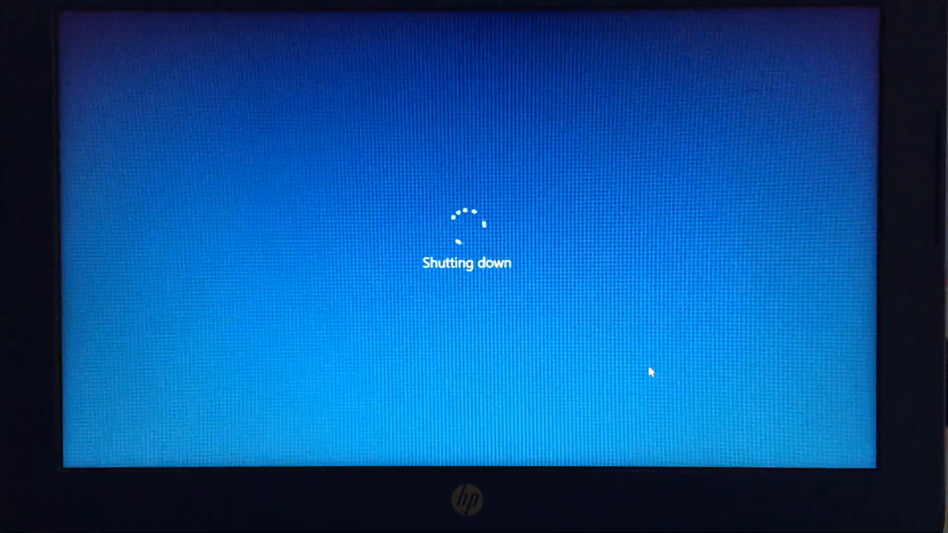